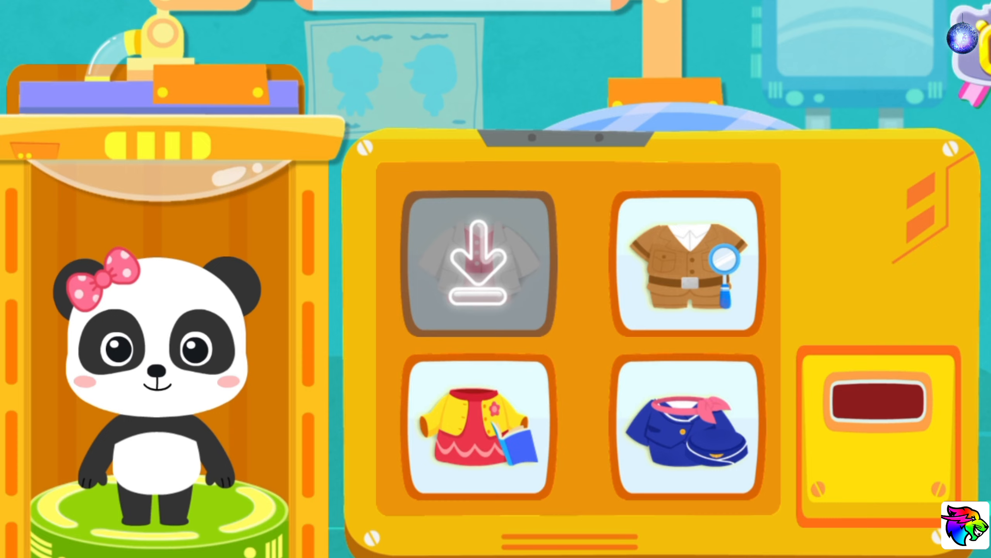
Select the teacher costume with yellow jacket, red skirt and book for the panda
{"action": "left_click", "coordinate": [476, 422]}
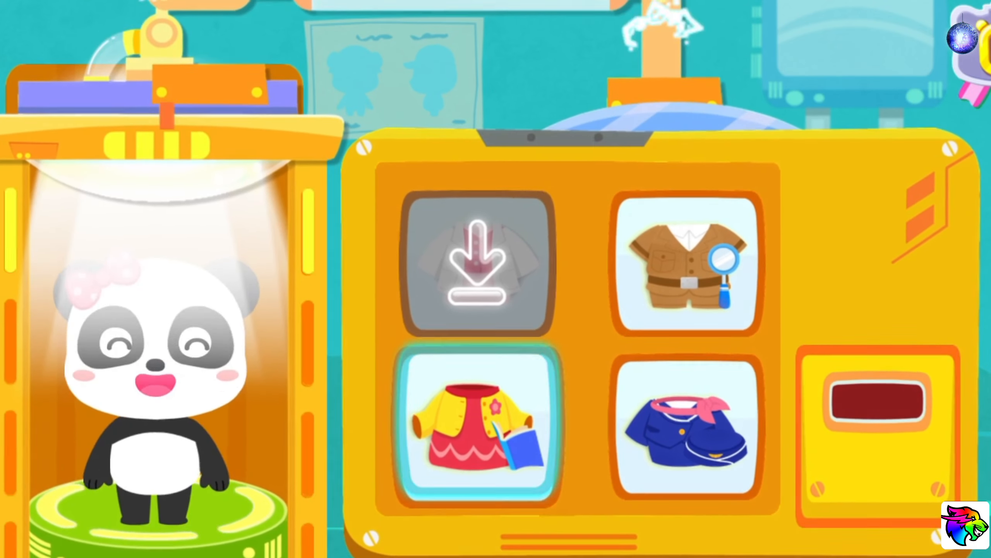